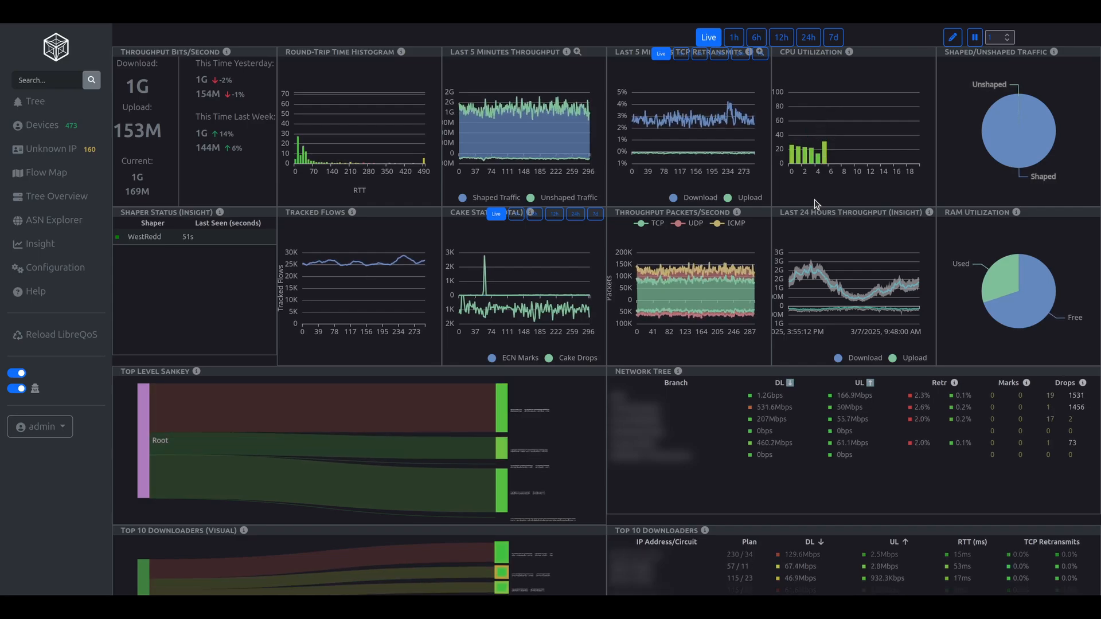
{"action": "mouse_move", "coordinate": [508, 82]}
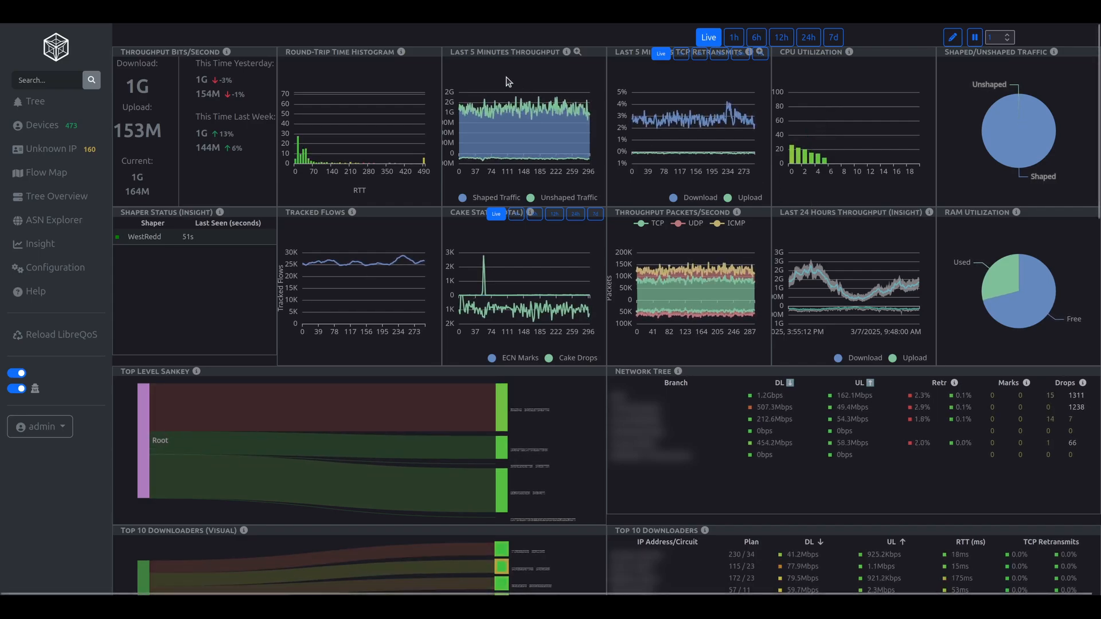
- Open a circuit from the dashboard's Top 10 Downloaders list to view its detail page
{"action": "left_click", "coordinate": [46, 79]}
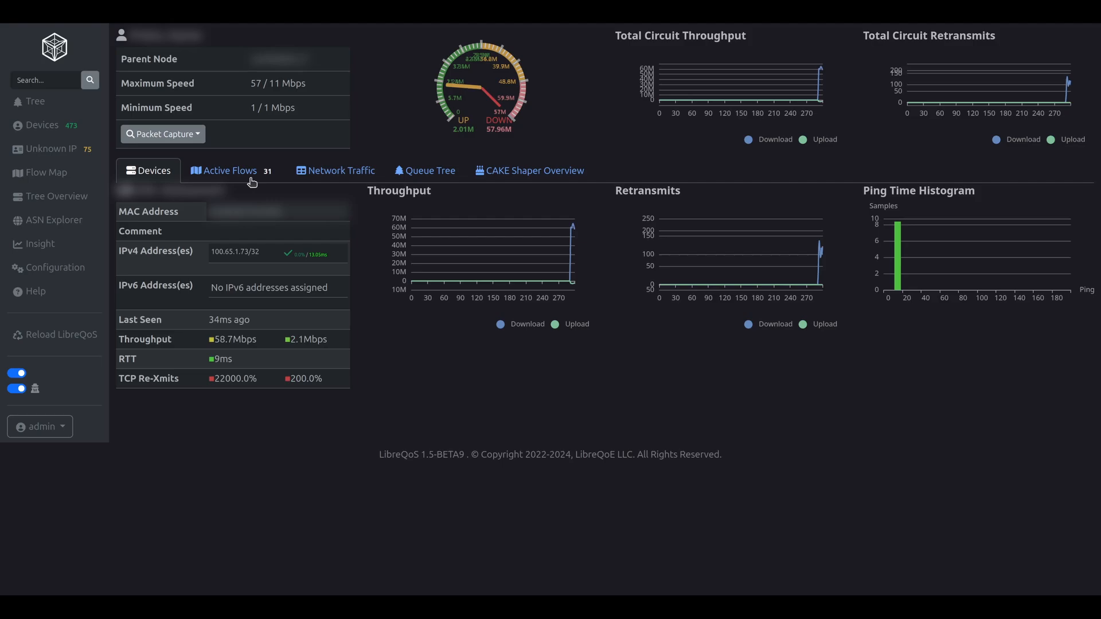
- Display the circuit's Active Flows sankey linking device, protocols, ASNs and remote IPs
{"action": "left_click", "coordinate": [225, 170]}
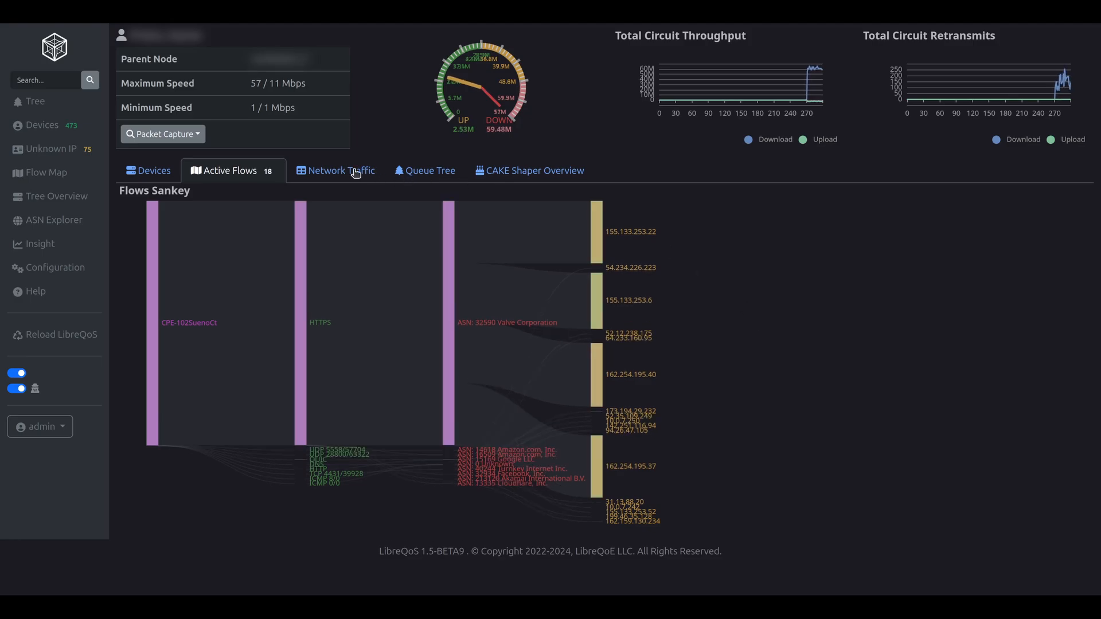
- Show the Network Traffic table of per-flow rates, bytes, retransmits, RTT, ASN and country
{"action": "left_click", "coordinate": [340, 170]}
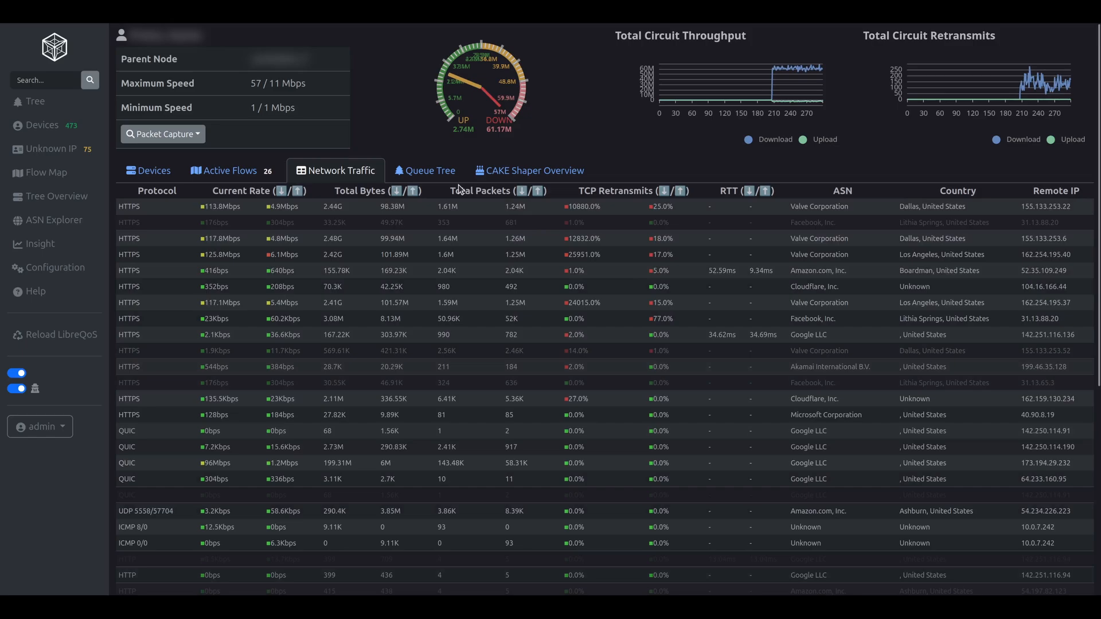
- Browse the Queue Tree tab's throughput, retransmit and ping histograms for each upstream node
{"action": "left_click", "coordinate": [424, 171]}
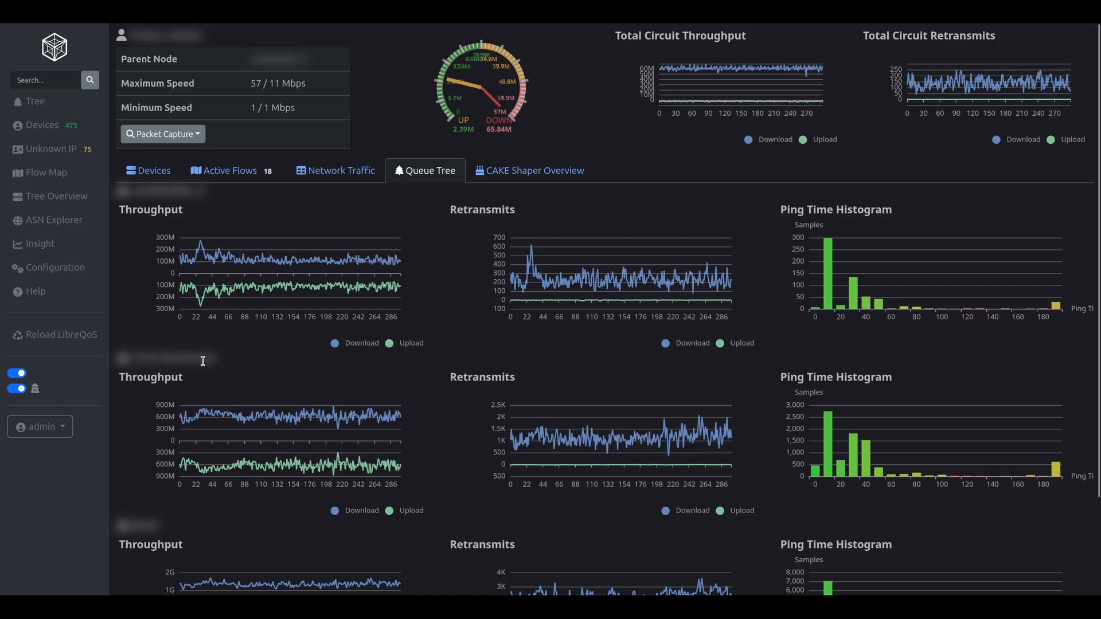
{"action": "scroll", "scroll_direction": "down", "scroll_amount": 3}
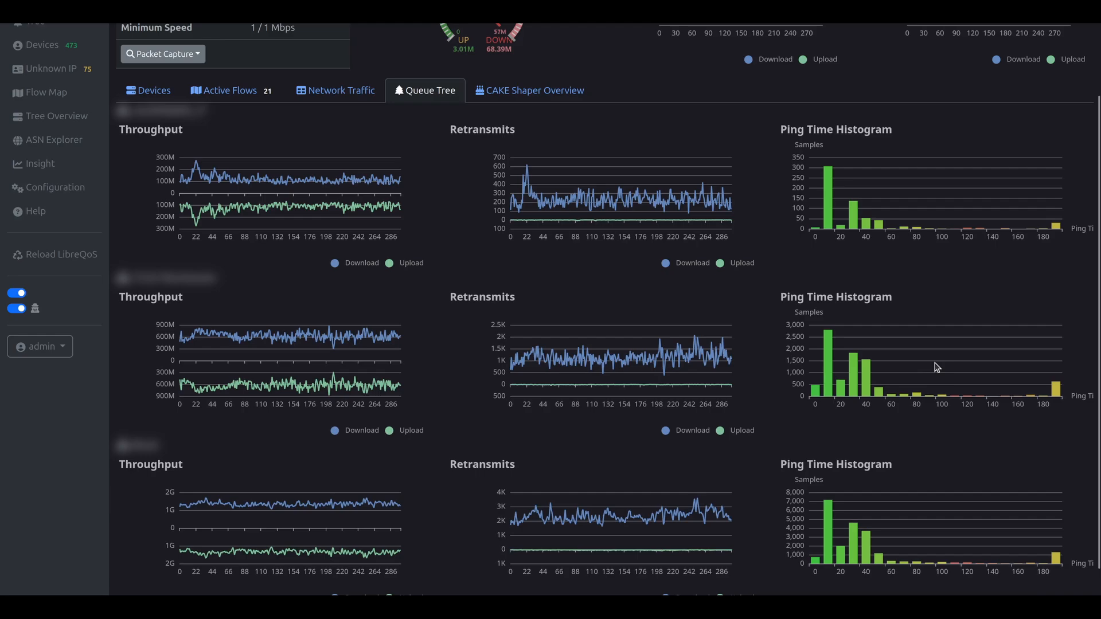
{"action": "scroll", "scroll_direction": "up", "scroll_amount": 3}
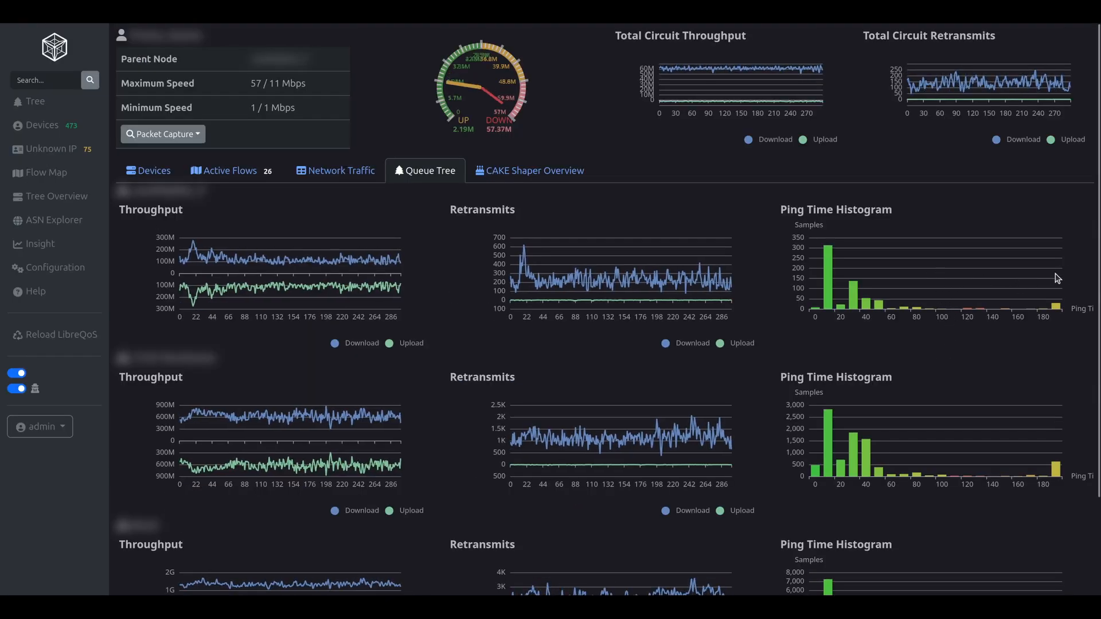
{"action": "scroll", "scroll_direction": "down", "scroll_amount": 3}
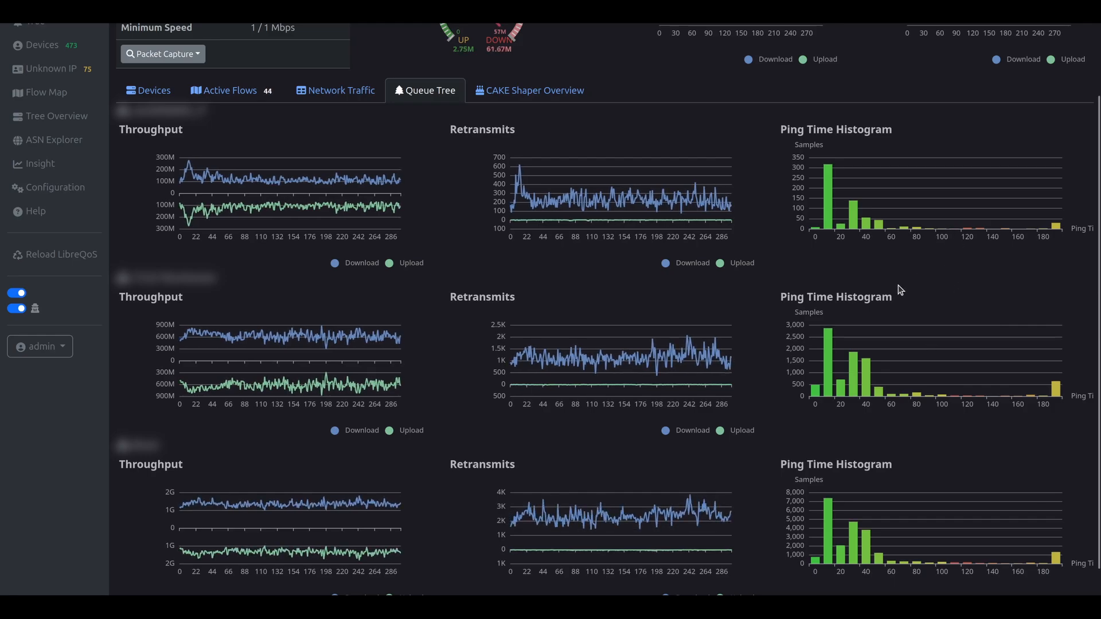
- Open Tree Overview from the sidebar to see the network-wide hierarchy sankey
{"action": "left_click", "coordinate": [34, 100]}
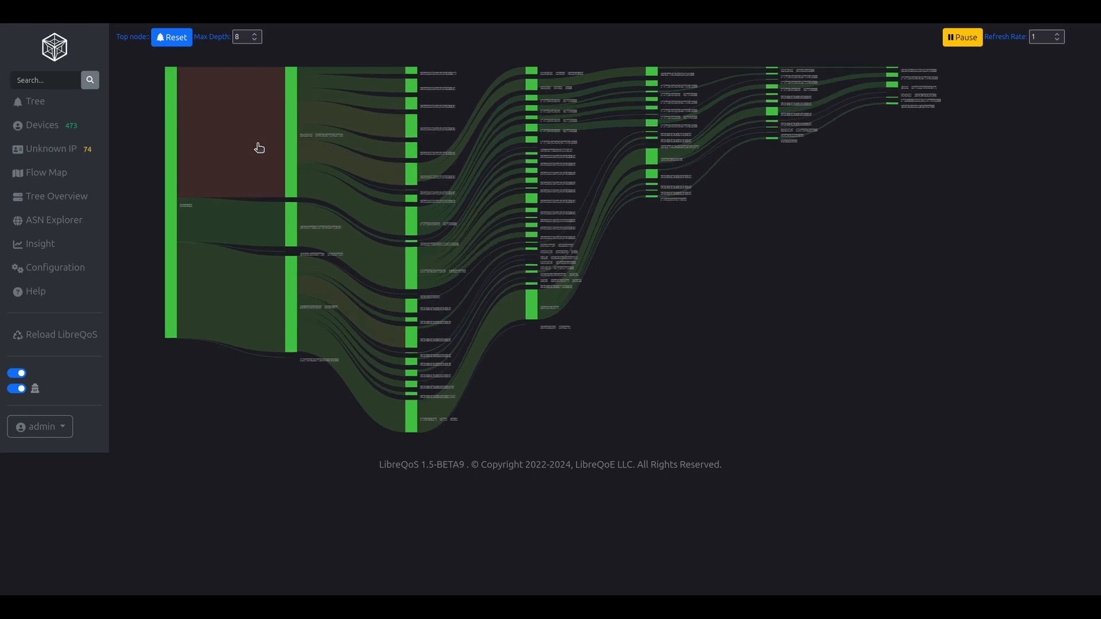
{"action": "mouse_move", "coordinate": [785, 283]}
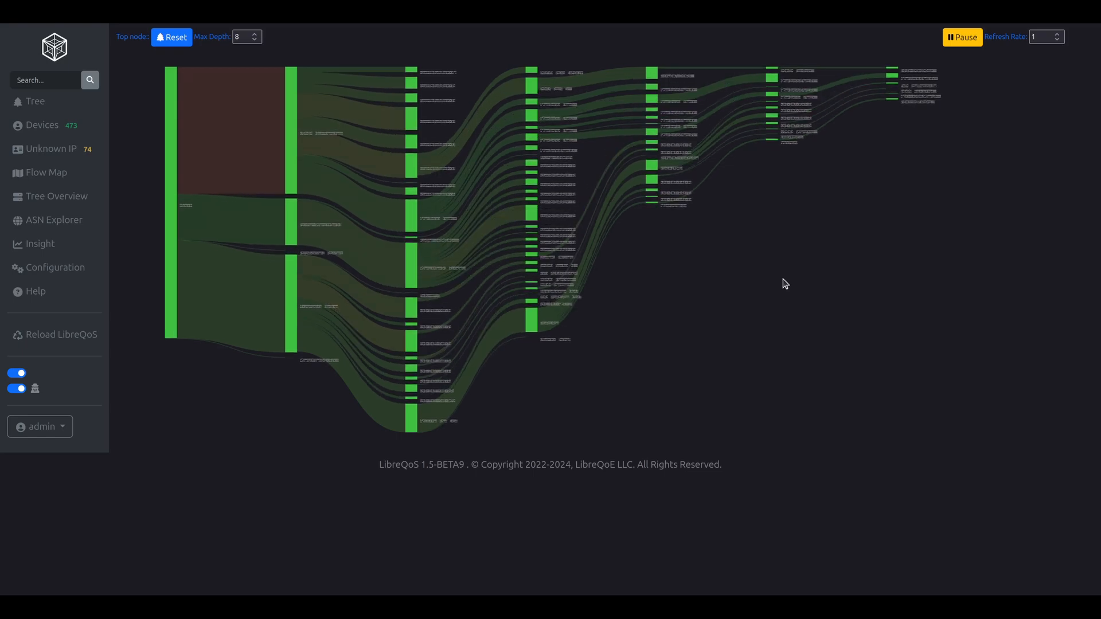